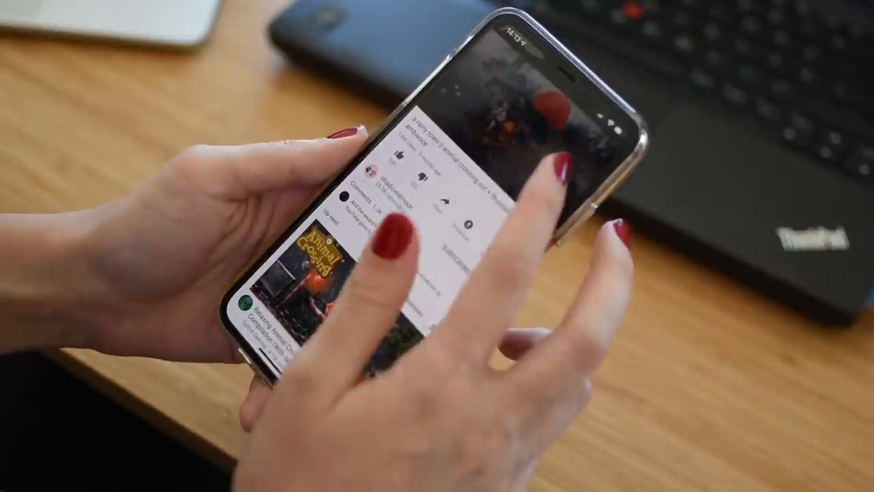
Preview the Company Home wiki template in the Notion template gallery.
{"action": "left_click", "coordinate": [499, 109]}
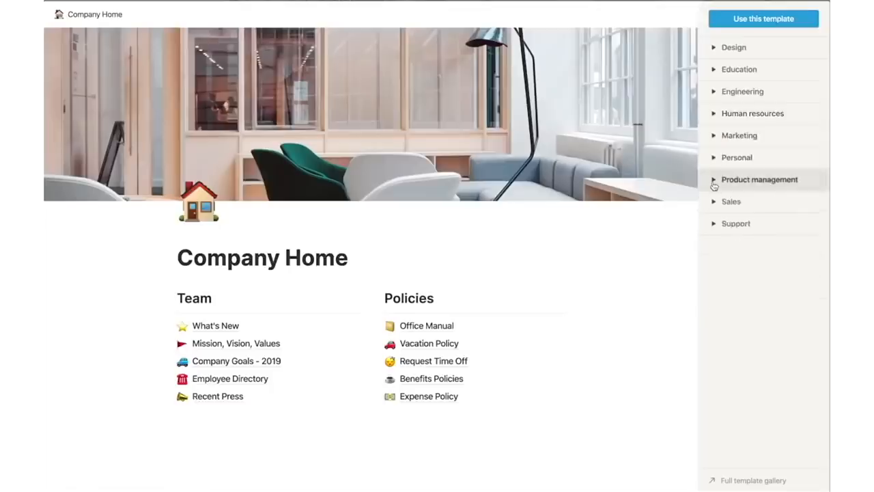
Preview the Product Wiki template, then expand the Engineering category.
{"action": "left_click", "coordinate": [714, 180]}
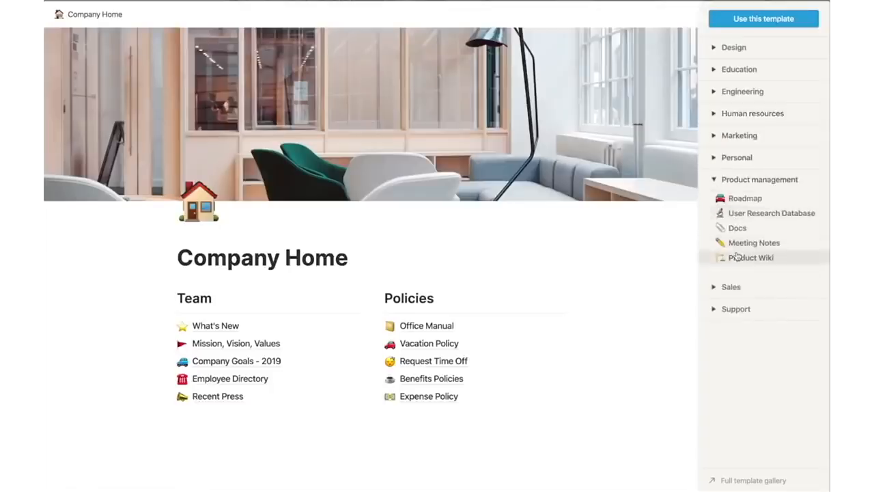
{"action": "left_click", "coordinate": [752, 256]}
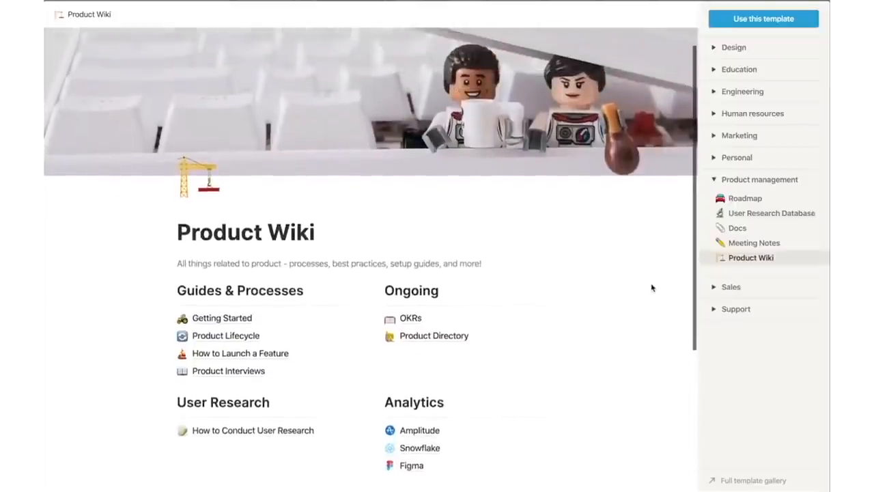
{"action": "left_click", "coordinate": [754, 243]}
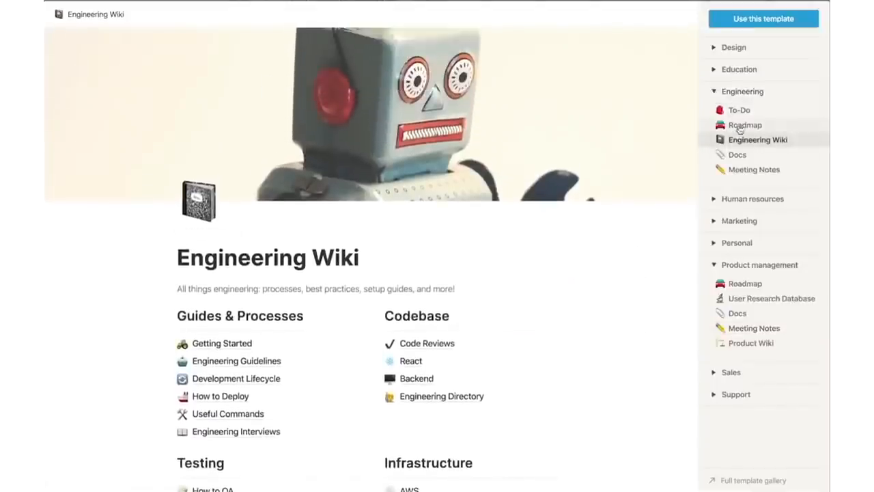
Preview the Roadmap board template and scroll through its Not Started, In Progress and Complete cards.
{"action": "left_click", "coordinate": [746, 125]}
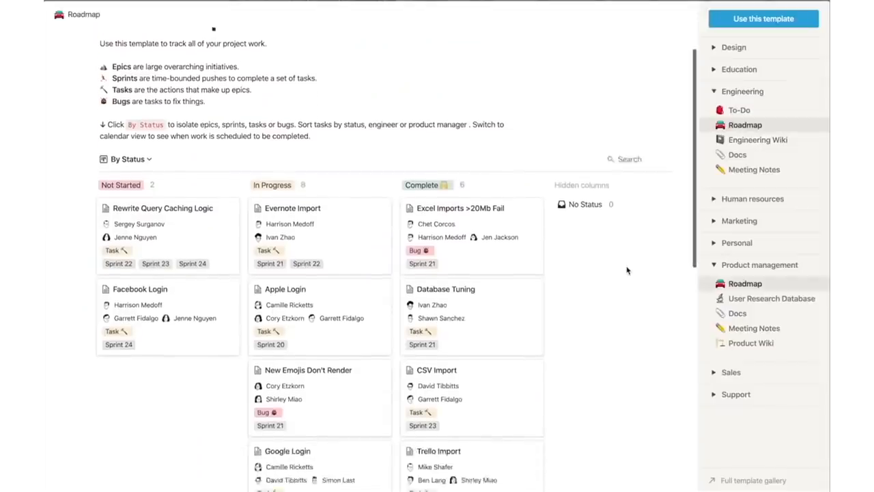
{"action": "scroll", "scroll_direction": "down", "scroll_amount": 3}
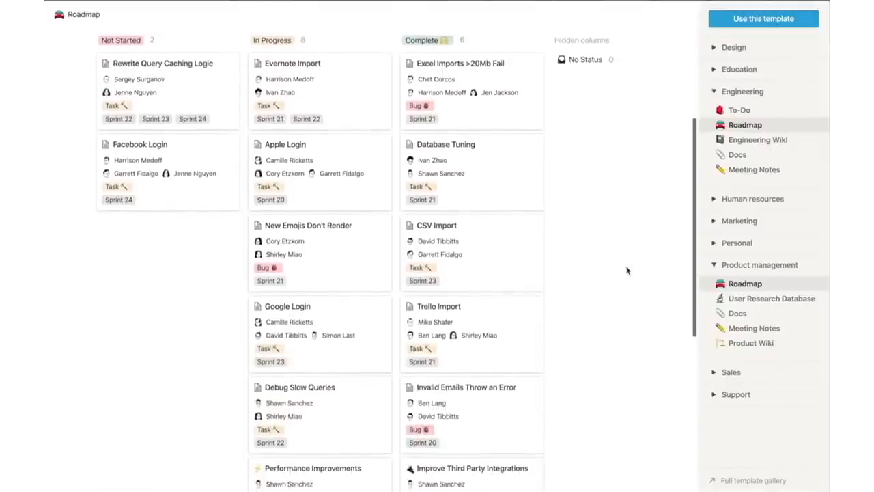
{"action": "scroll", "scroll_direction": "down", "scroll_amount": 3}
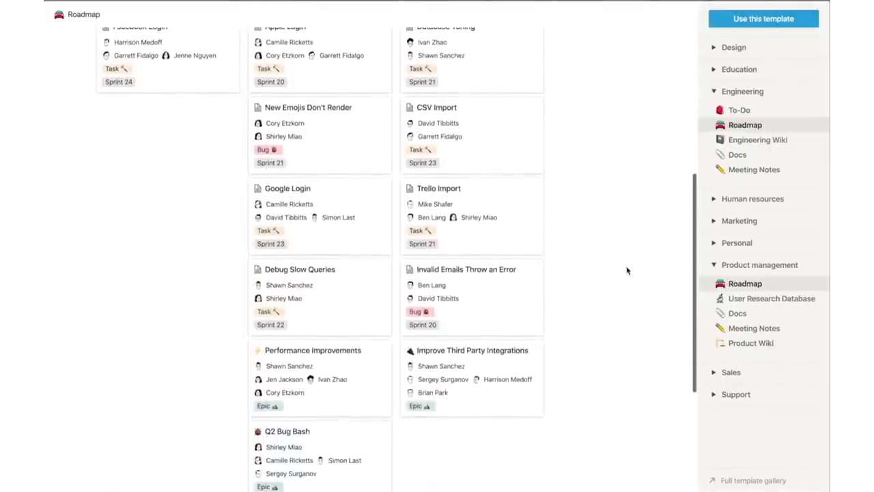
{"action": "scroll", "scroll_direction": "down", "scroll_amount": 3}
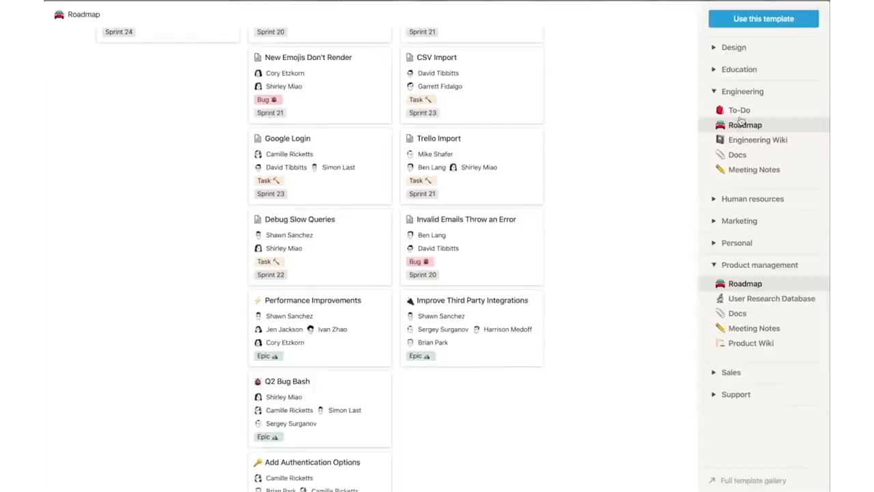
{"action": "left_click", "coordinate": [741, 109]}
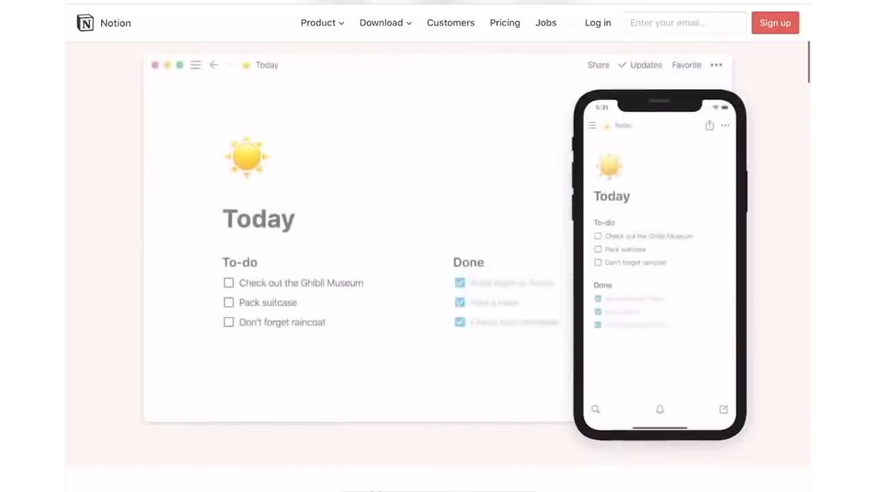
Scroll the Notion homepage to the Wikis demo and view Mission, Vision, Values and What's New.
{"action": "scroll", "scroll_direction": "down", "scroll_amount": 3}
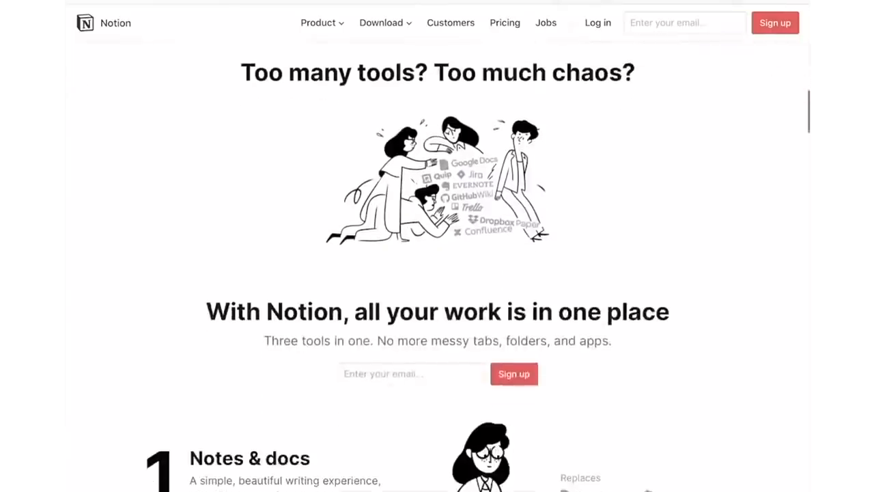
{"action": "scroll", "scroll_direction": "down", "scroll_amount": 3}
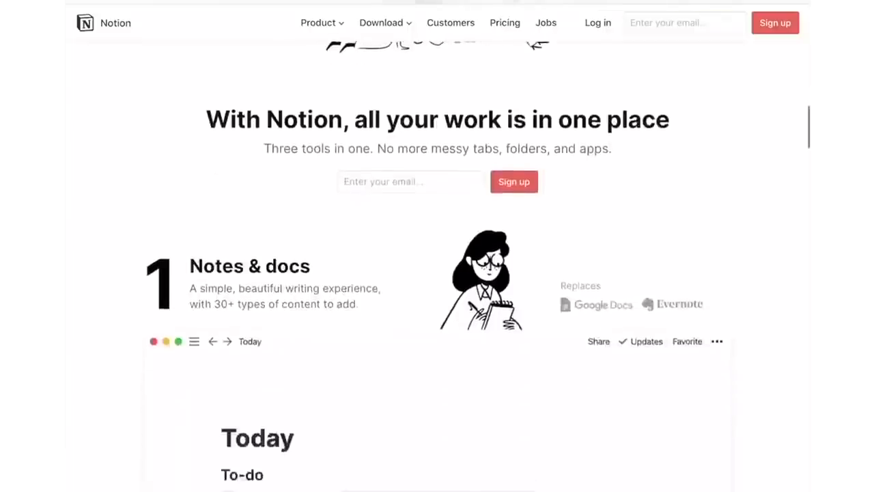
{"action": "scroll", "scroll_direction": "down", "scroll_amount": 3}
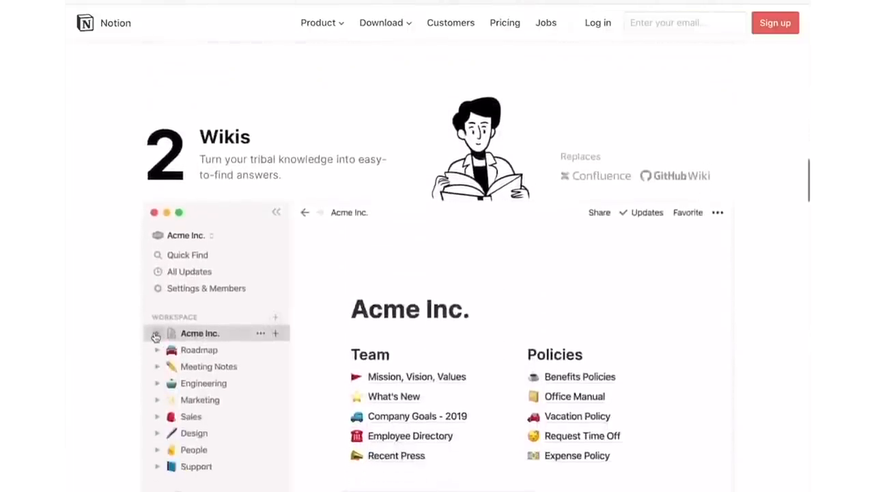
{"action": "left_click", "coordinate": [417, 377]}
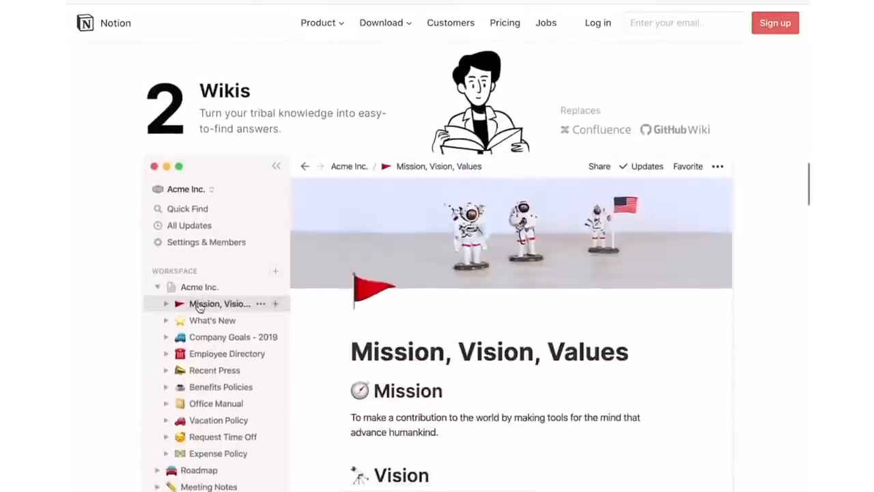
{"action": "left_click", "coordinate": [213, 319]}
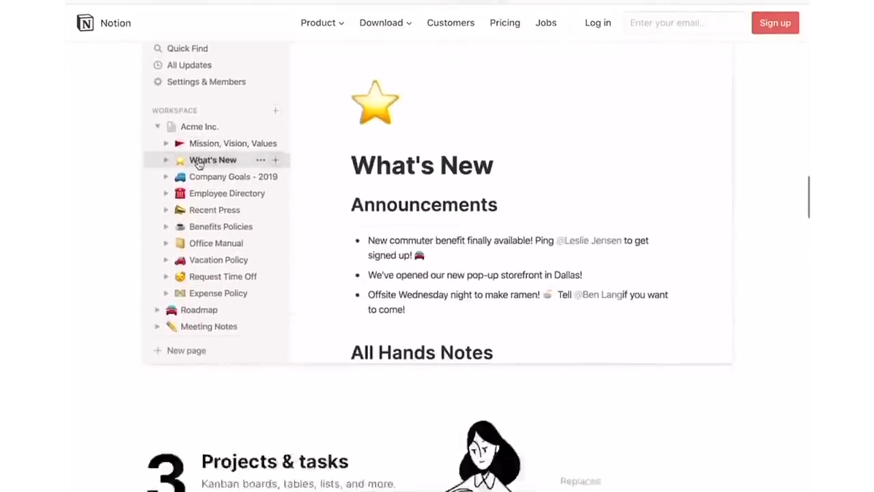
Scroll down the homepage to the Projects & tasks section.
{"action": "scroll", "scroll_direction": "down", "scroll_amount": 3}
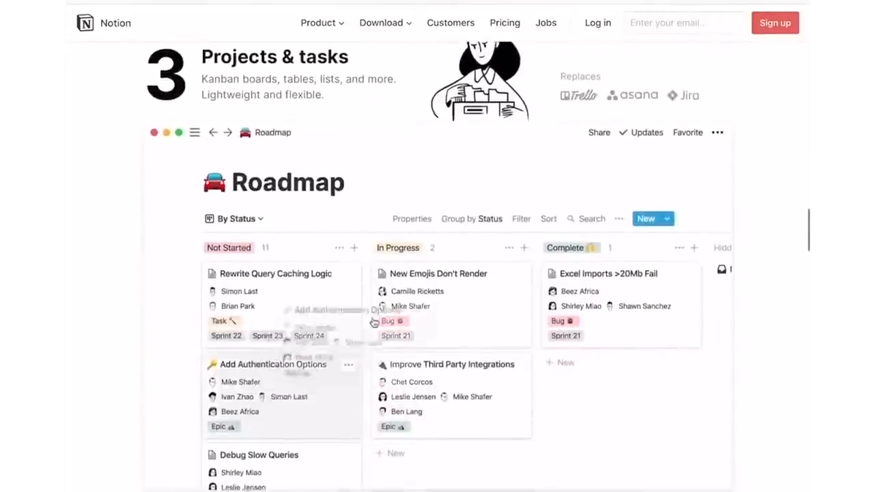
{"action": "scroll", "scroll_direction": "down", "scroll_amount": 3}
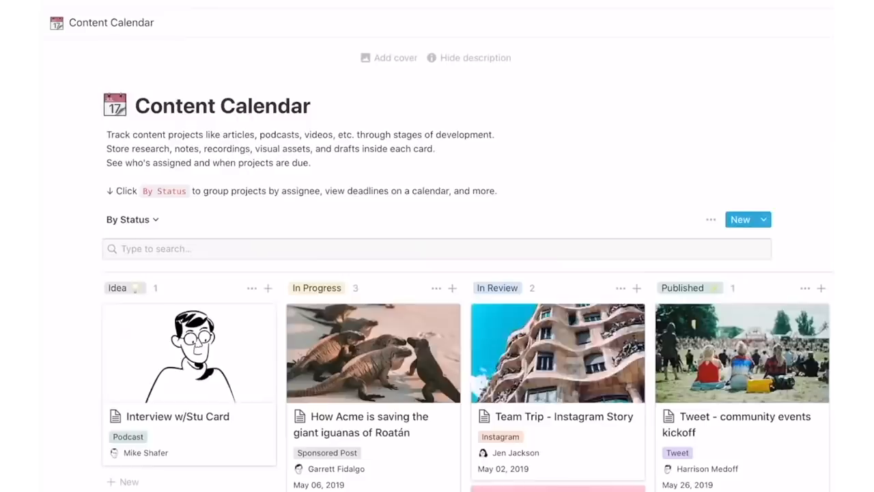
Scroll through the Content Calendar board's Idea, In Progress, In Review and Published columns.
{"action": "scroll", "scroll_direction": "down", "scroll_amount": 3}
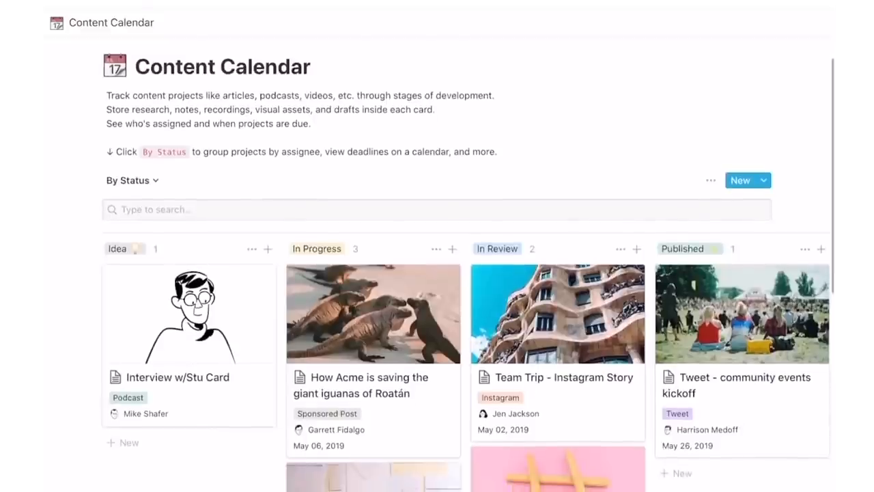
{"action": "scroll", "scroll_direction": "down", "scroll_amount": 3}
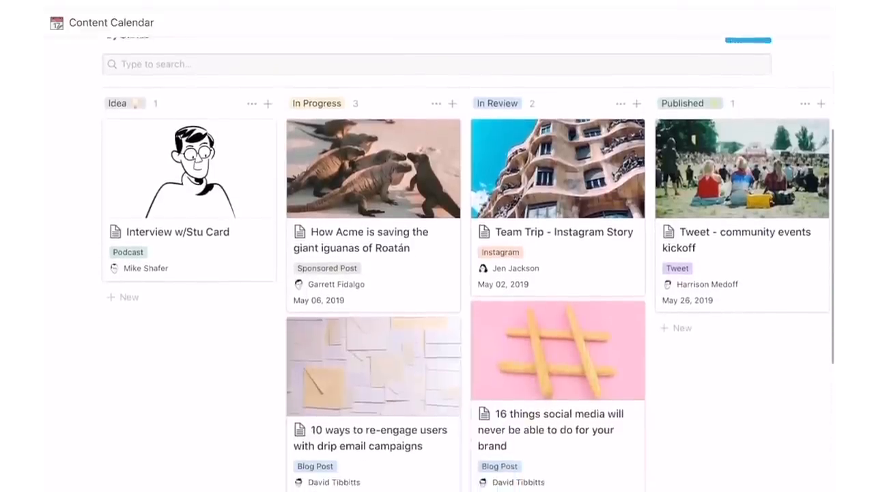
{"action": "scroll", "scroll_direction": "down", "scroll_amount": 3}
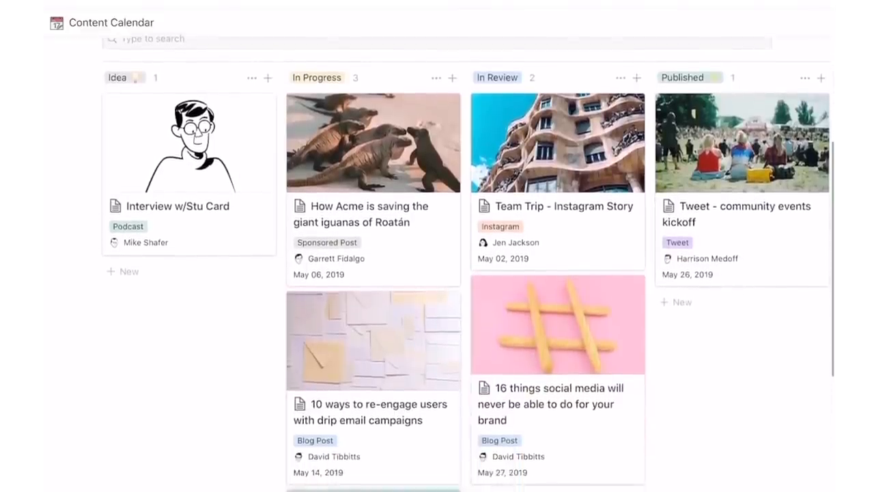
{"action": "scroll", "scroll_direction": "down", "scroll_amount": 3}
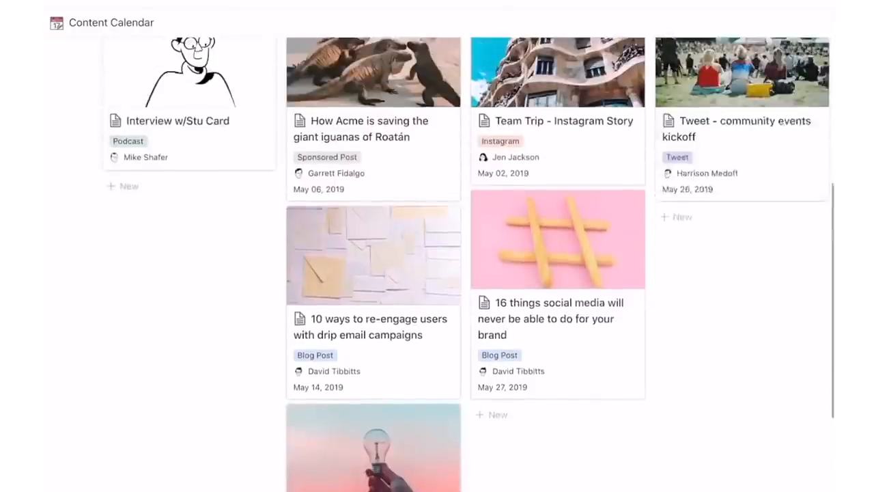